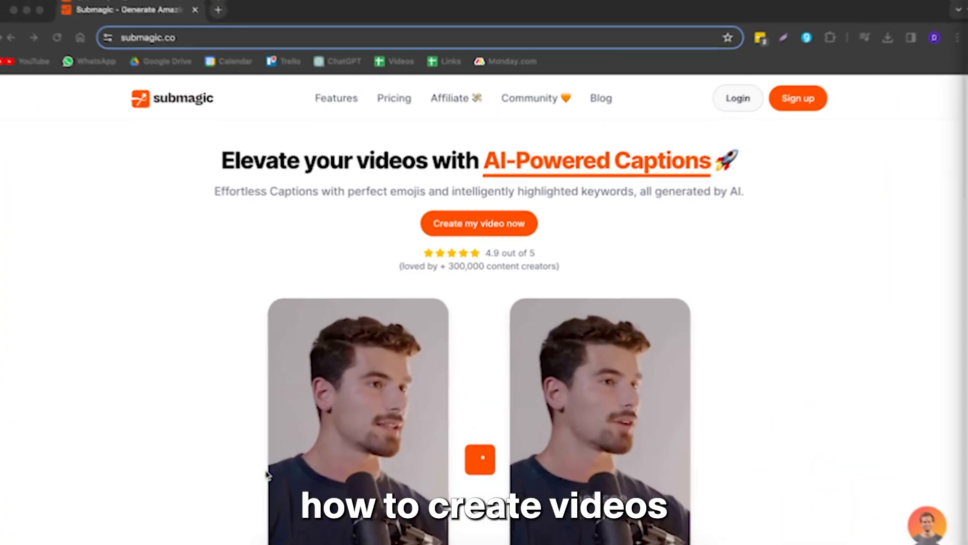
Open the SFC agencies.mp4 project in the editor and pause its preview
click(479, 223)
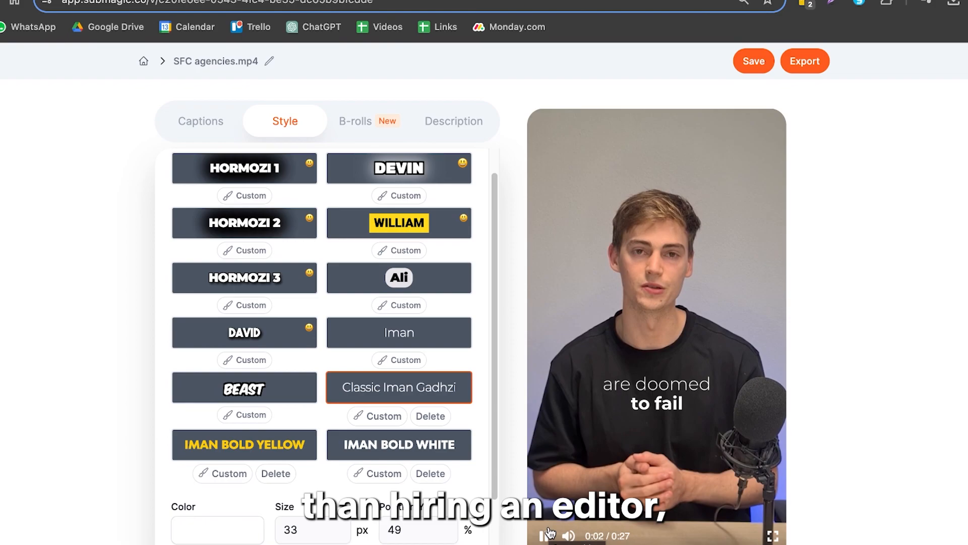
click(355, 121)
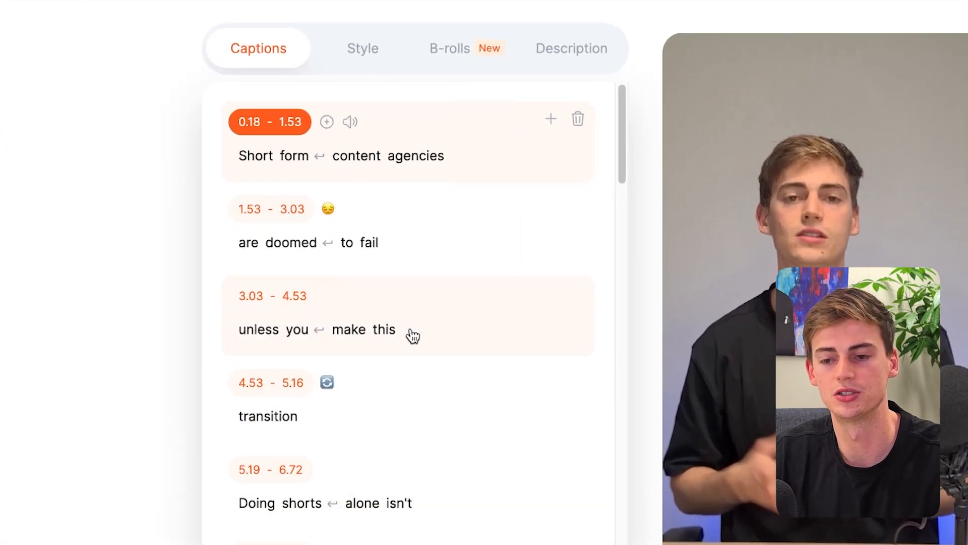
mouse_move(384, 196)
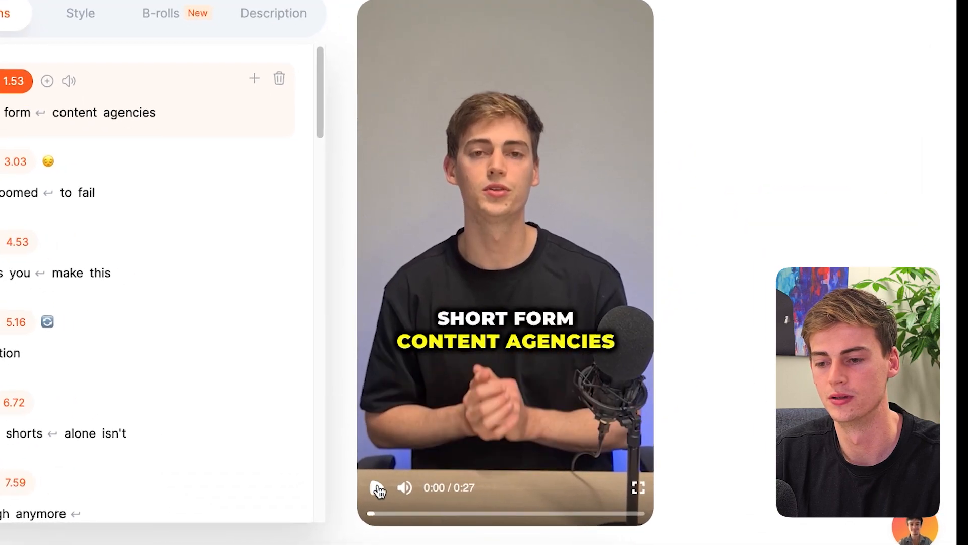
Pause the preview while applying the Iman caption style
click(80, 13)
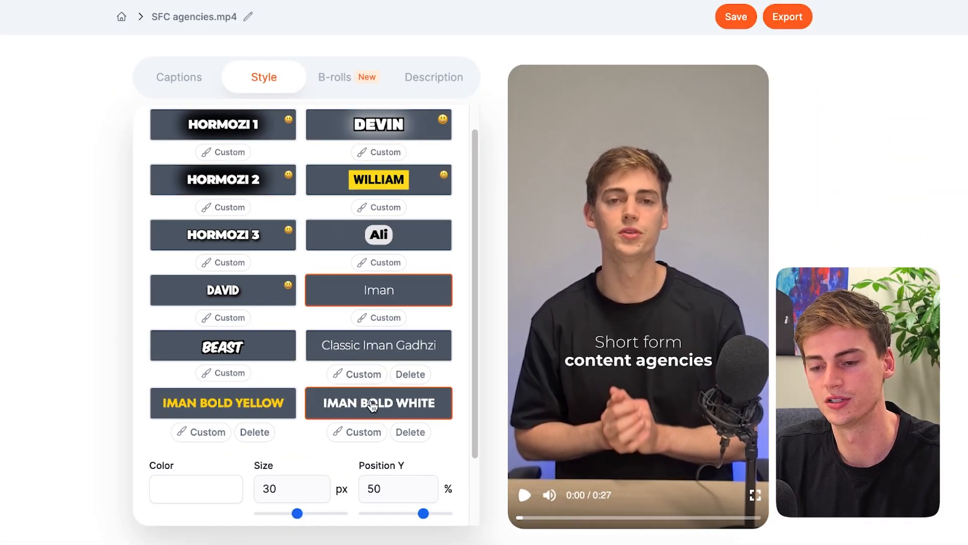
click(222, 402)
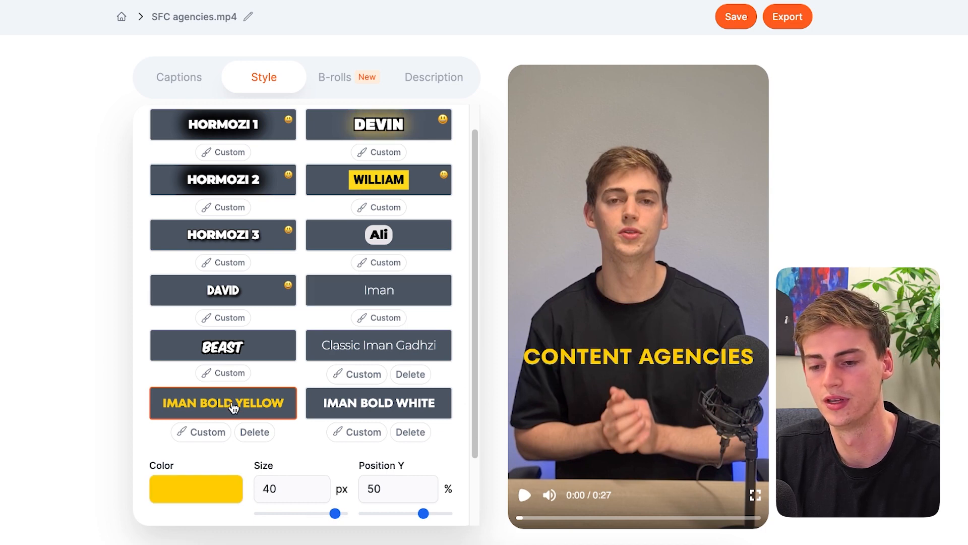
click(379, 402)
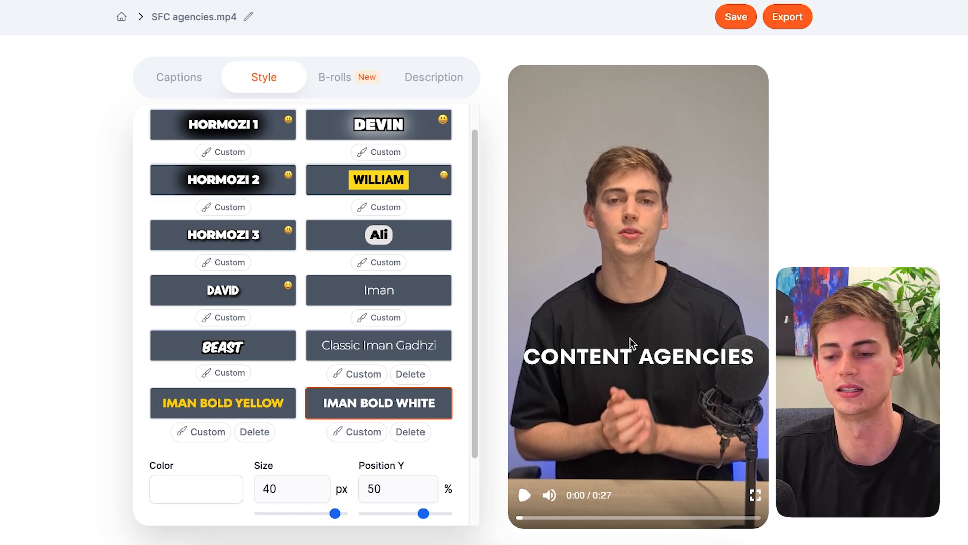
click(378, 345)
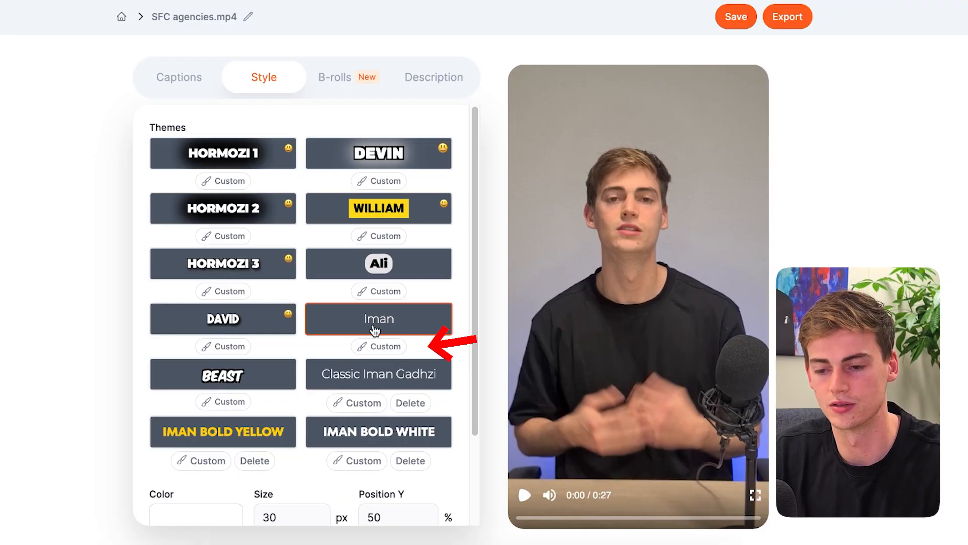
click(379, 346)
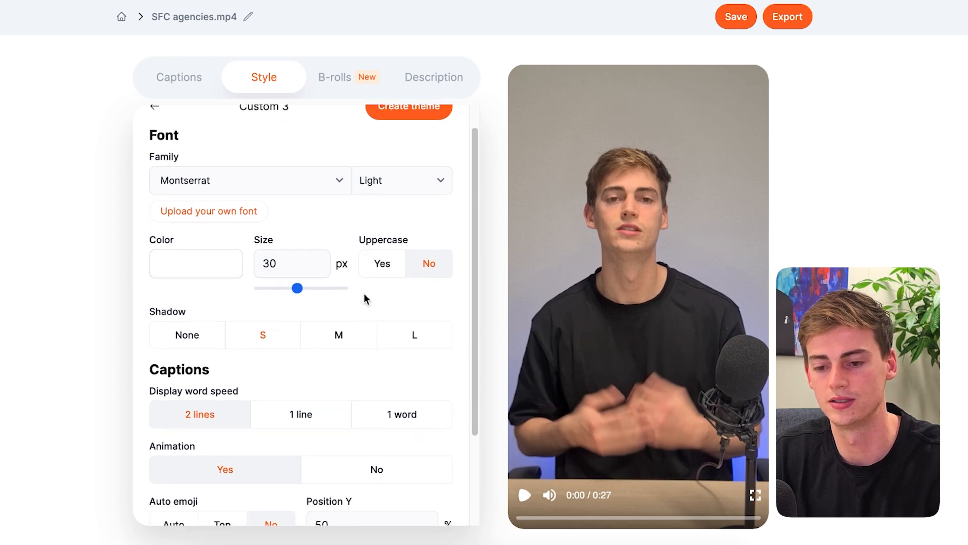
scroll(down, 3)
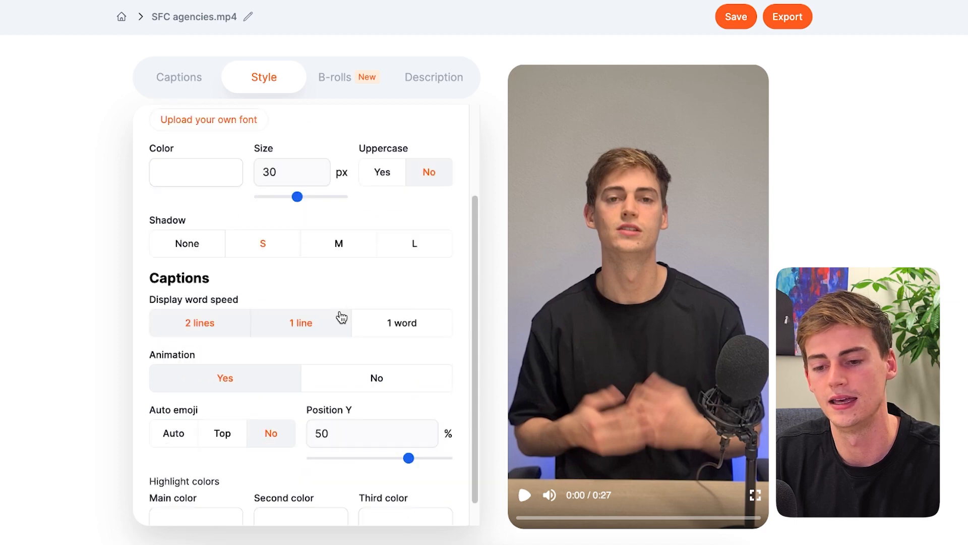
scroll(down, 3)
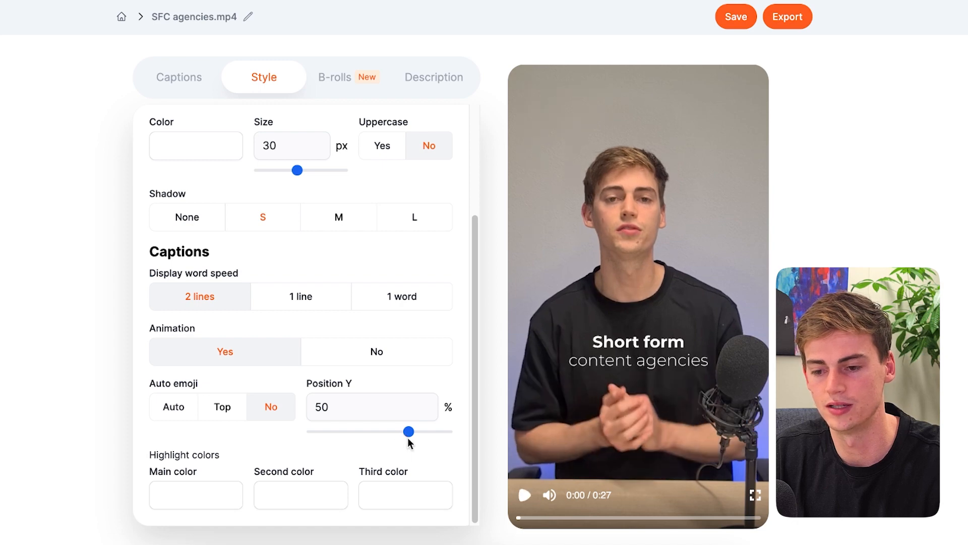
drag(410, 431, 404, 432)
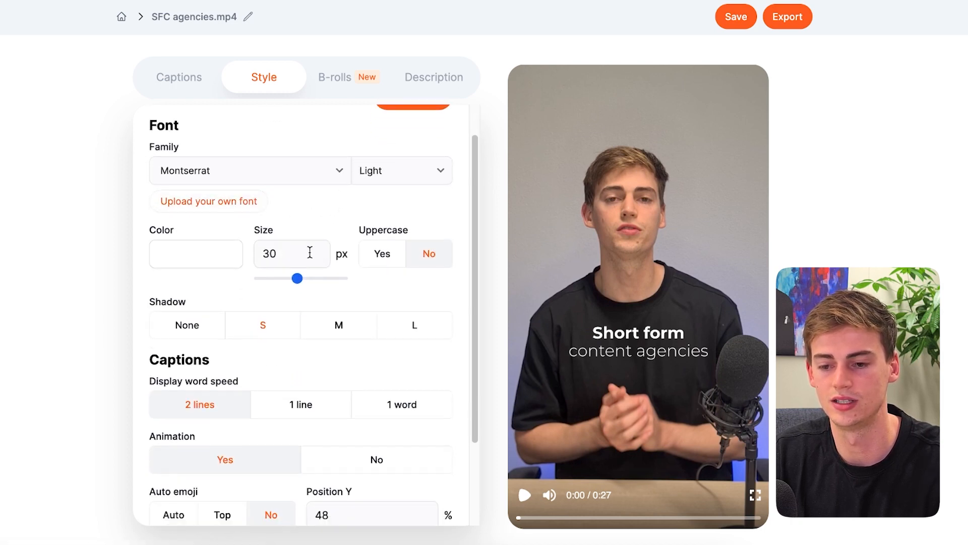
scroll(down, 3)
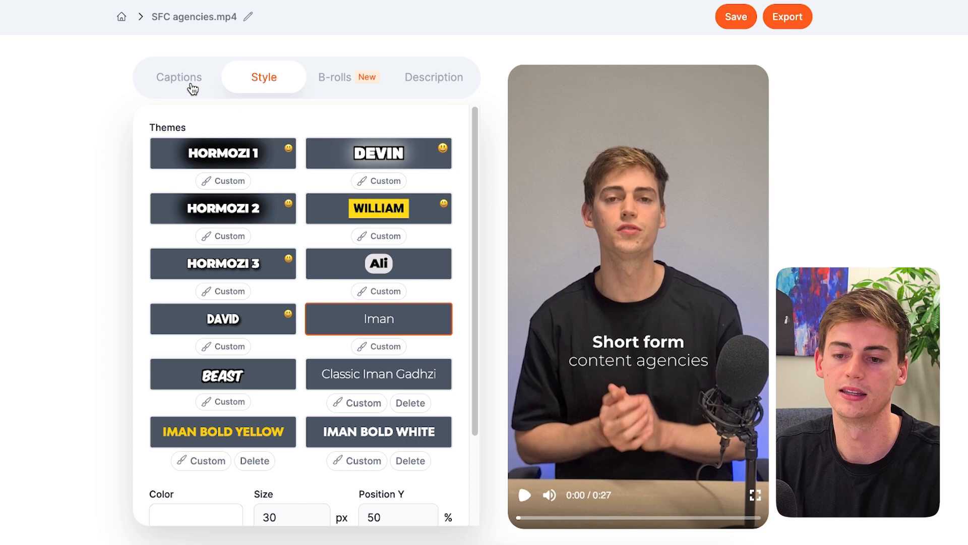
Add a line break after 'enough' so 'anymore' sits on a second line
click(179, 77)
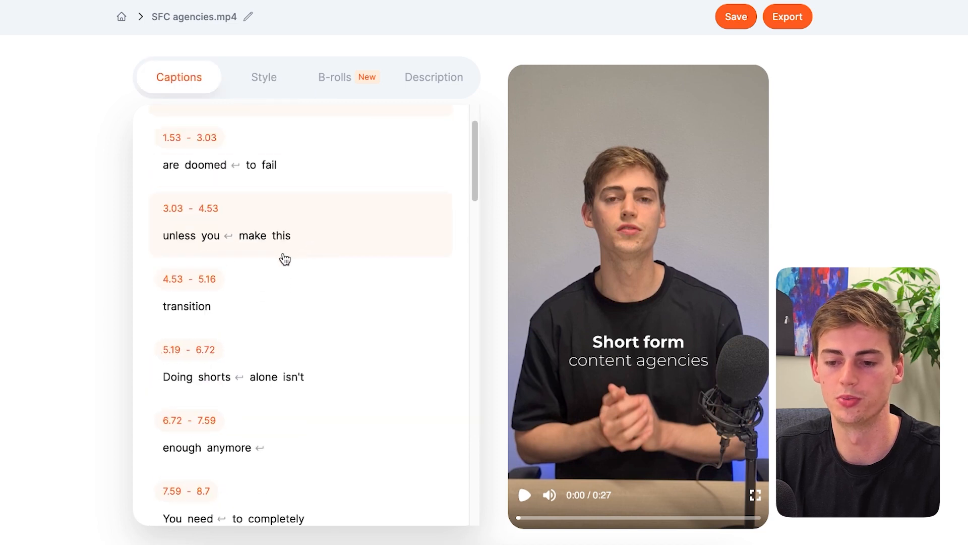
scroll(down, 3)
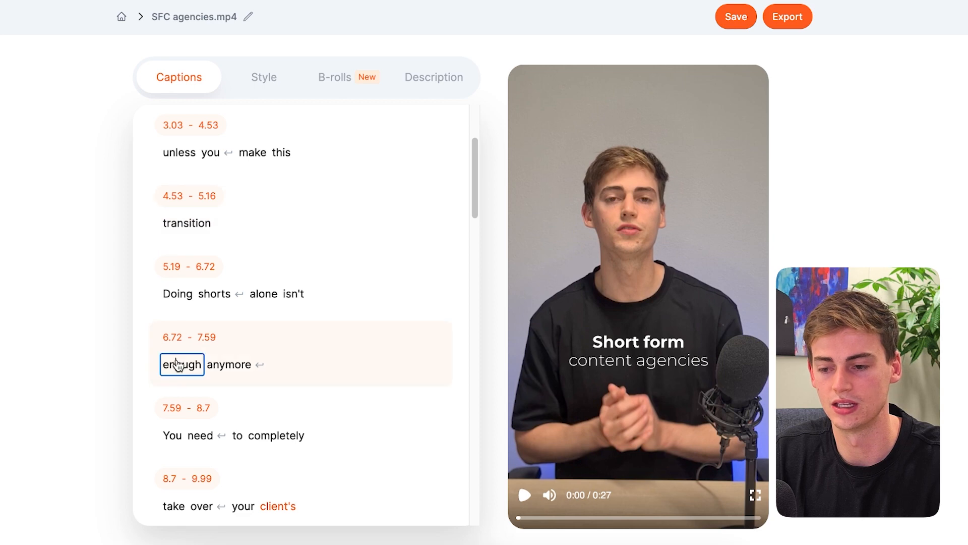
click(182, 363)
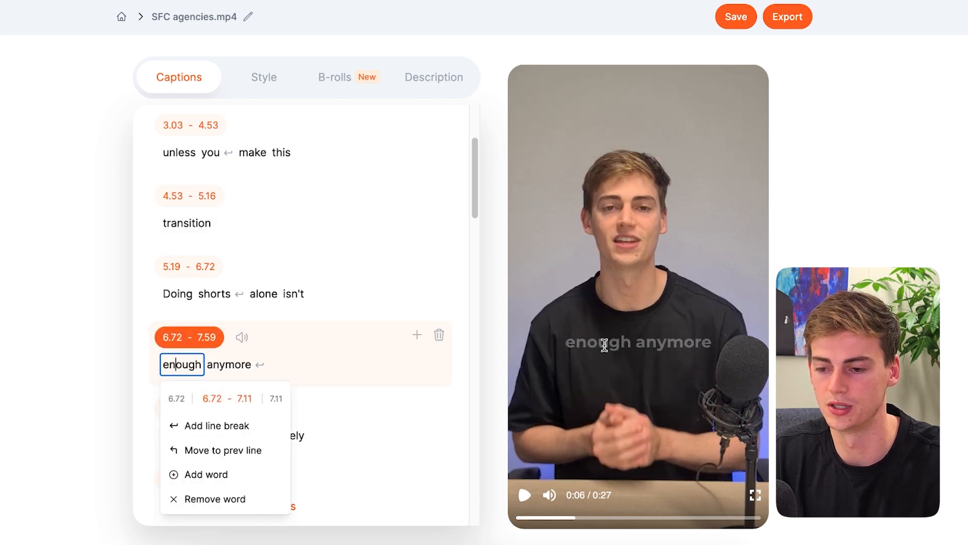
mouse_move(217, 425)
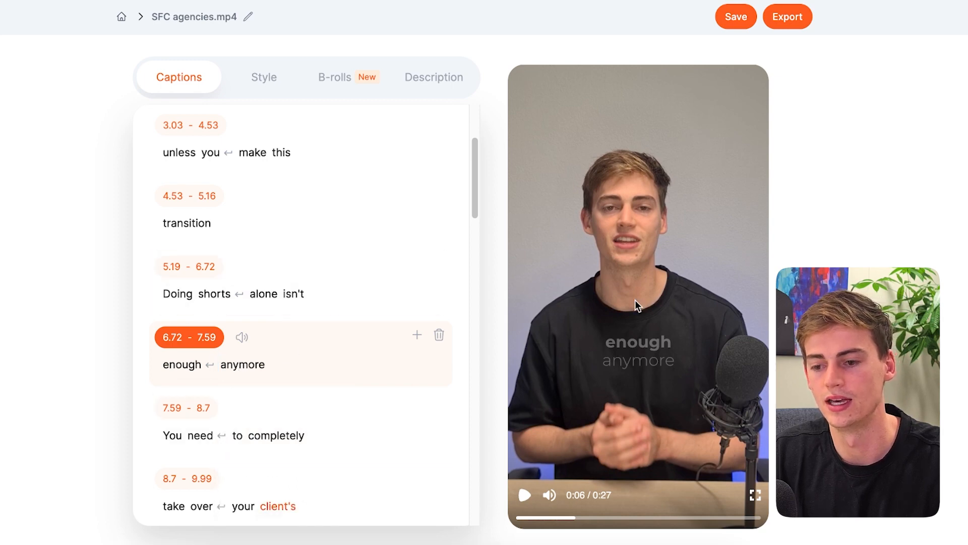
scroll(down, 3)
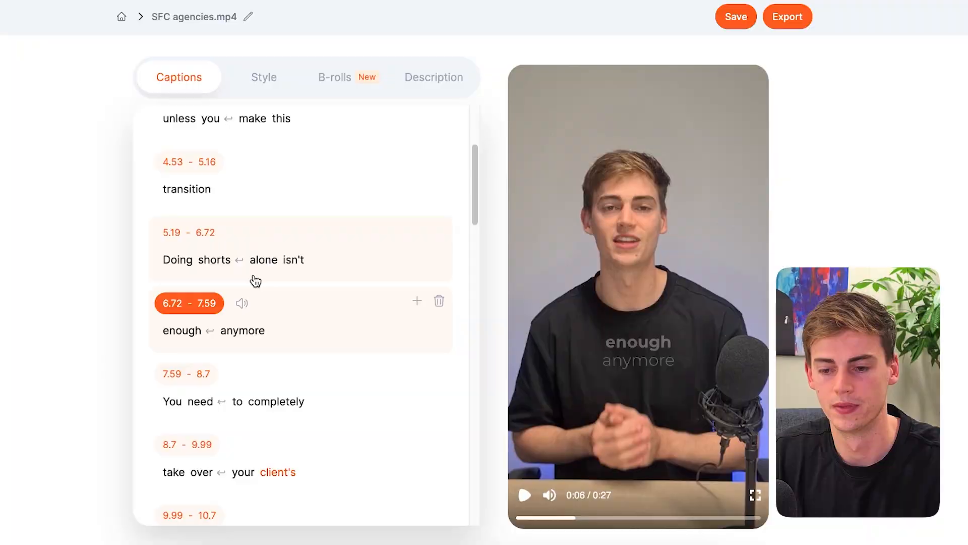
click(334, 77)
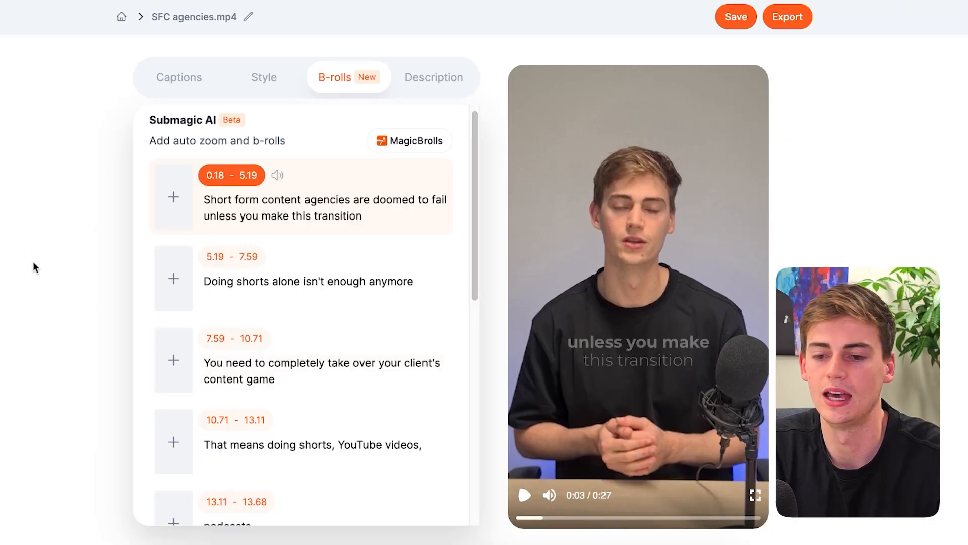
mouse_move(404, 145)
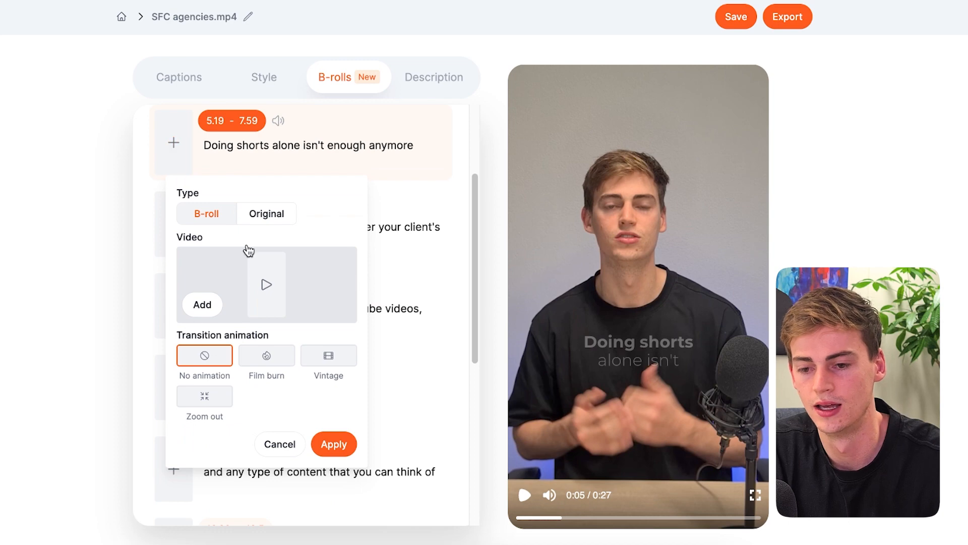
mouse_move(250, 291)
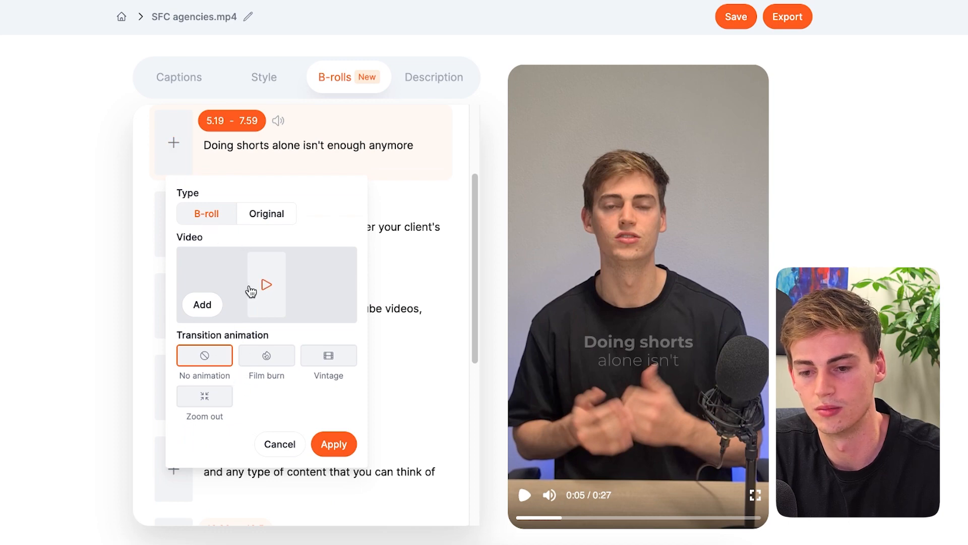
Open the stock video search for the 'Doing shorts alone isn't enough anymore' B-roll
click(202, 304)
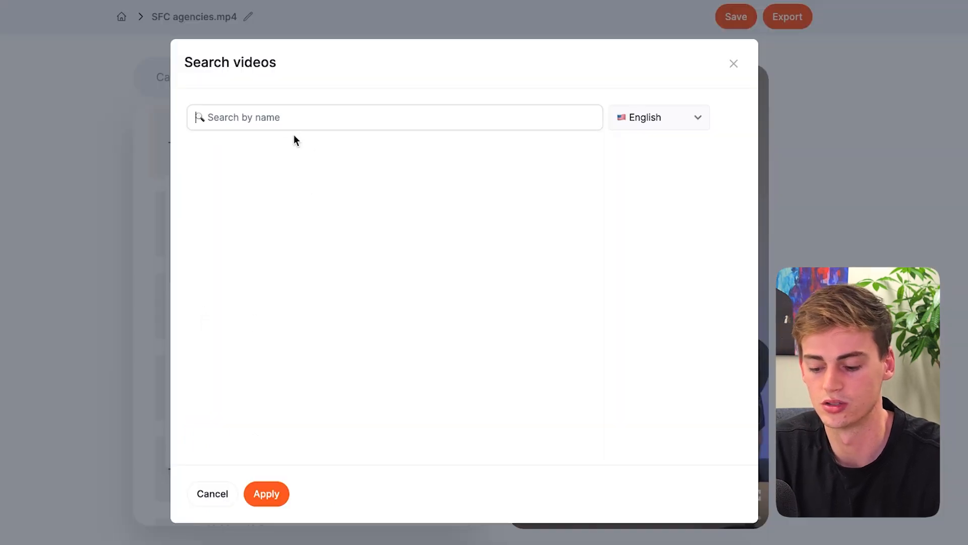
Search stock videos for 'football' and pick the penalty-kick clip as B-roll
text(f)
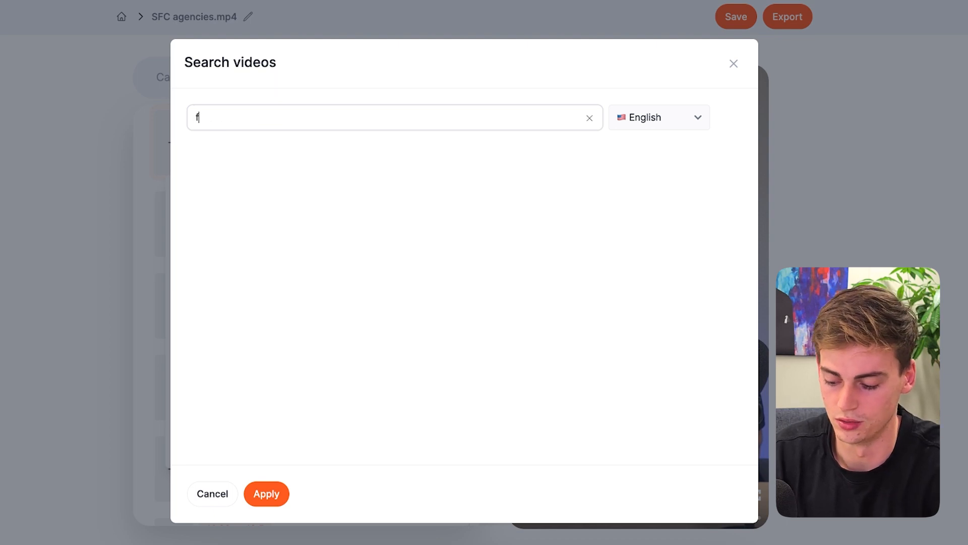
text(ootball)
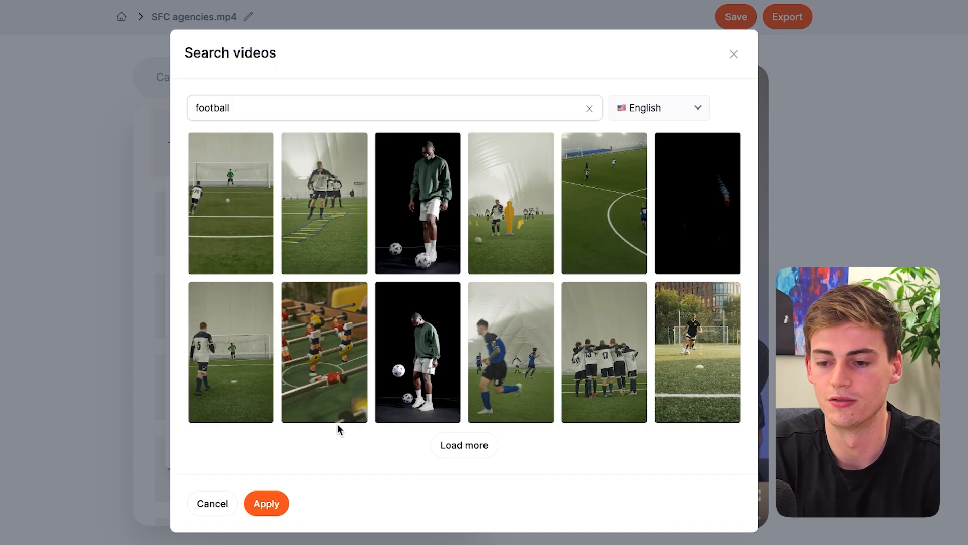
click(231, 202)
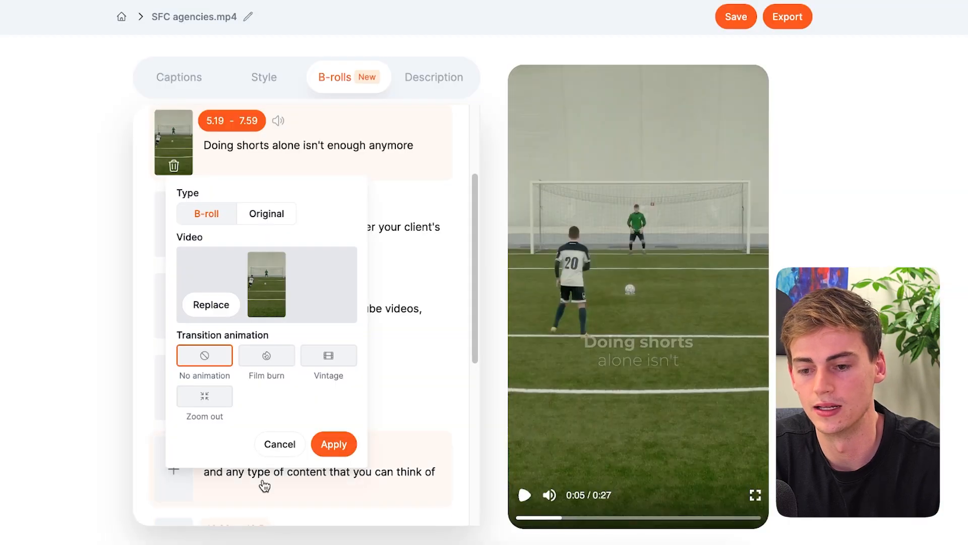
mouse_move(258, 366)
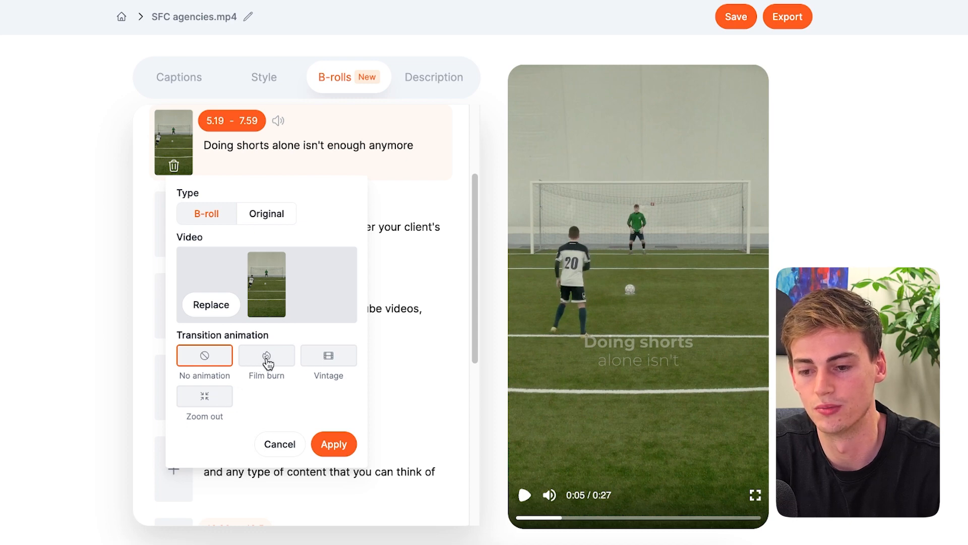
Preview the Vintage and Film burn transitions on the football B-roll
click(328, 355)
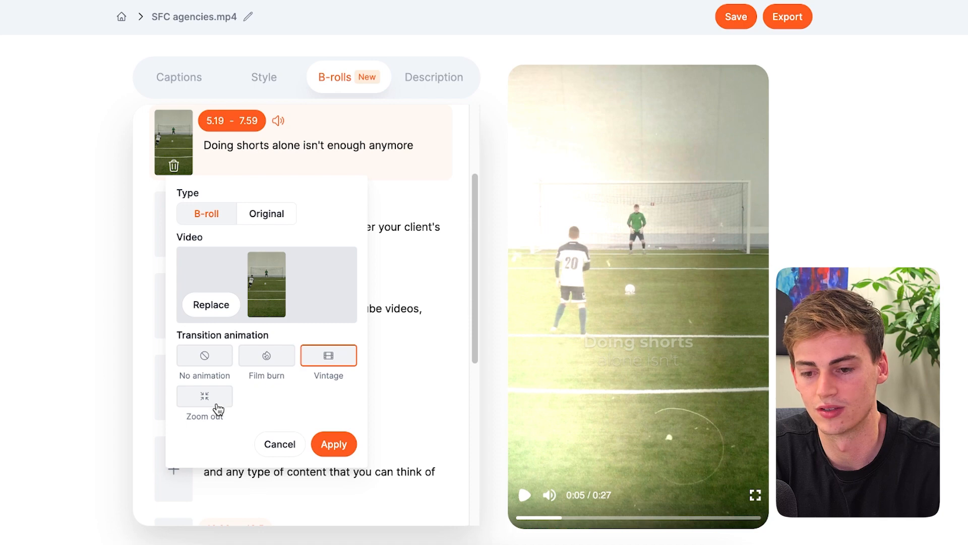
click(266, 355)
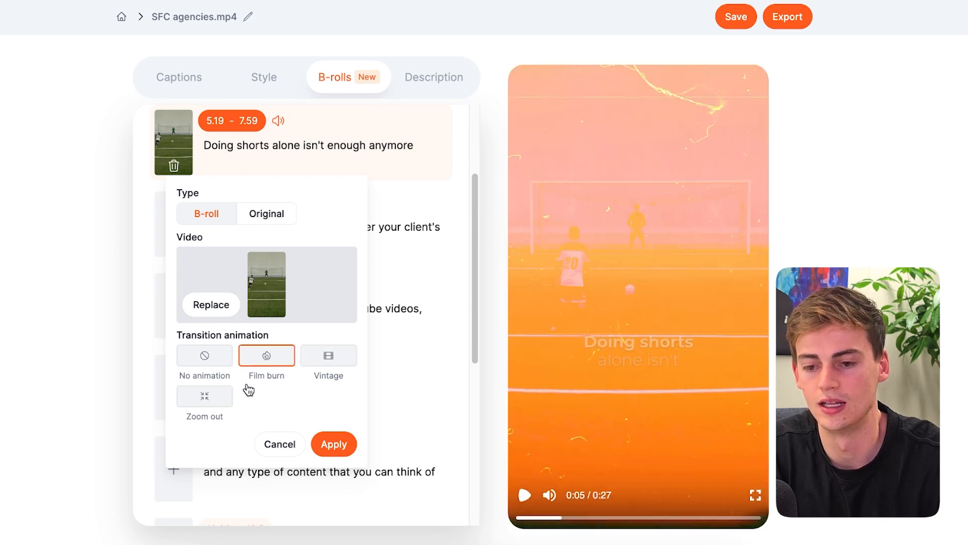
click(279, 444)
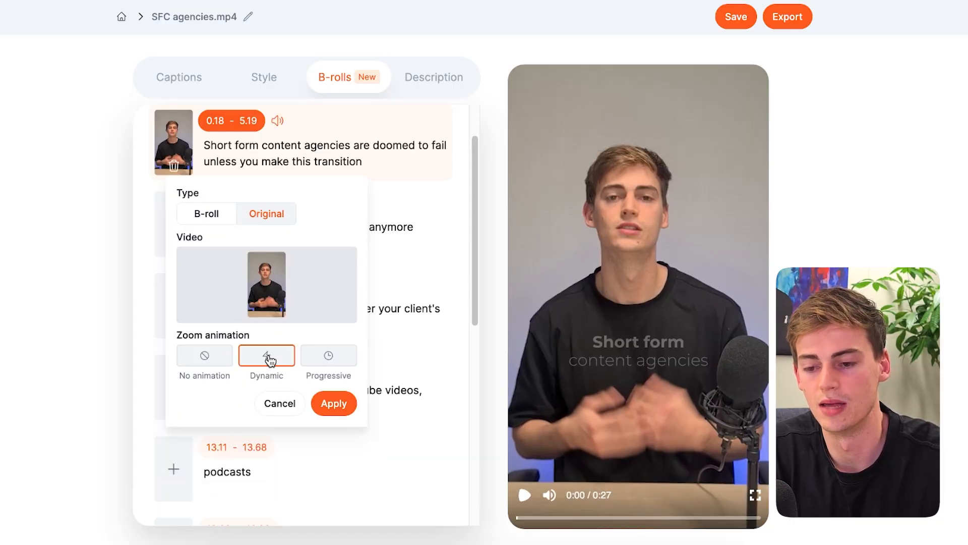
Preview a dynamic zoom on the opening 'Short form content agencies' clip, then pause
click(206, 213)
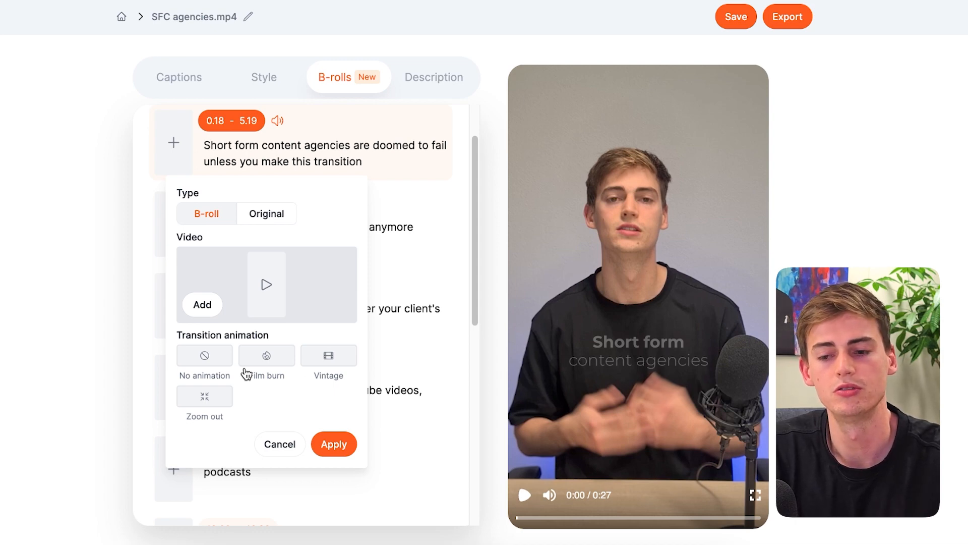
mouse_move(229, 300)
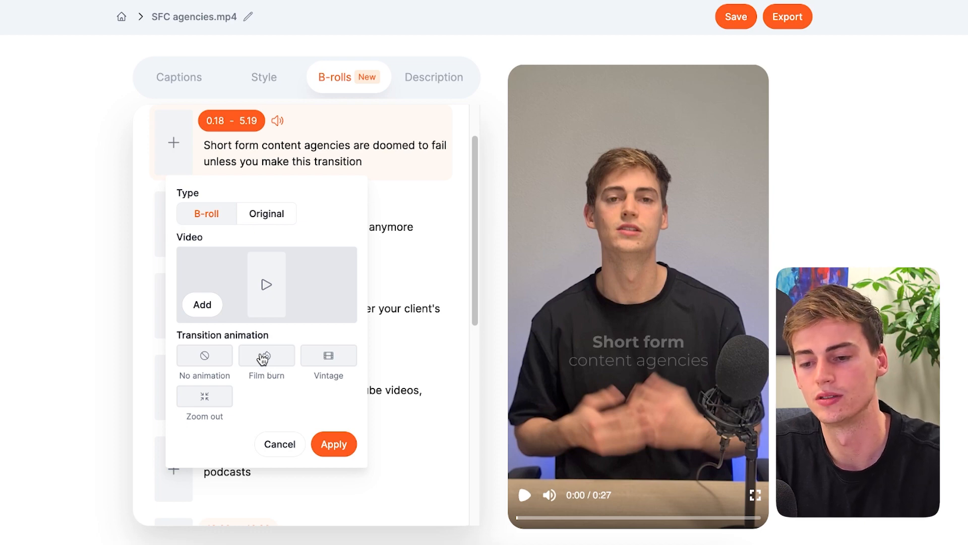
click(266, 213)
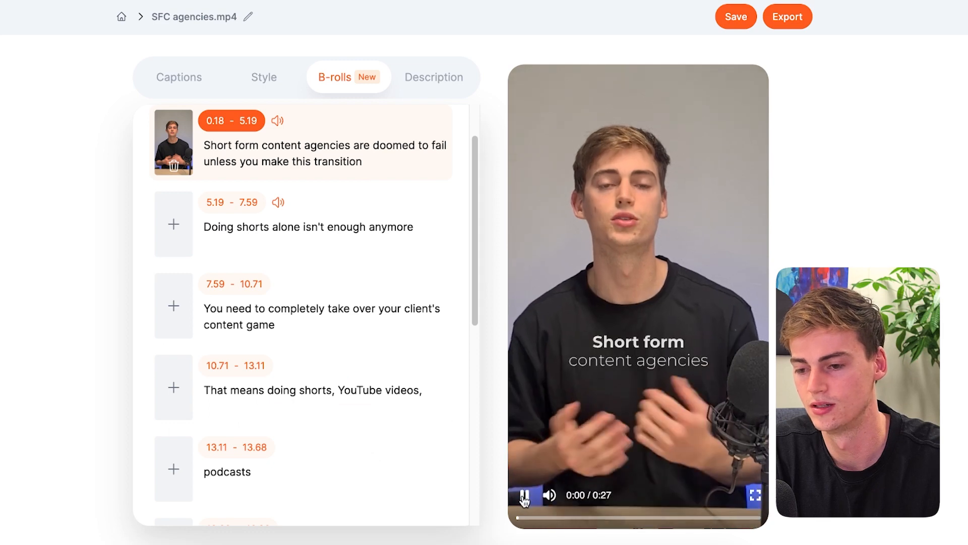
click(525, 495)
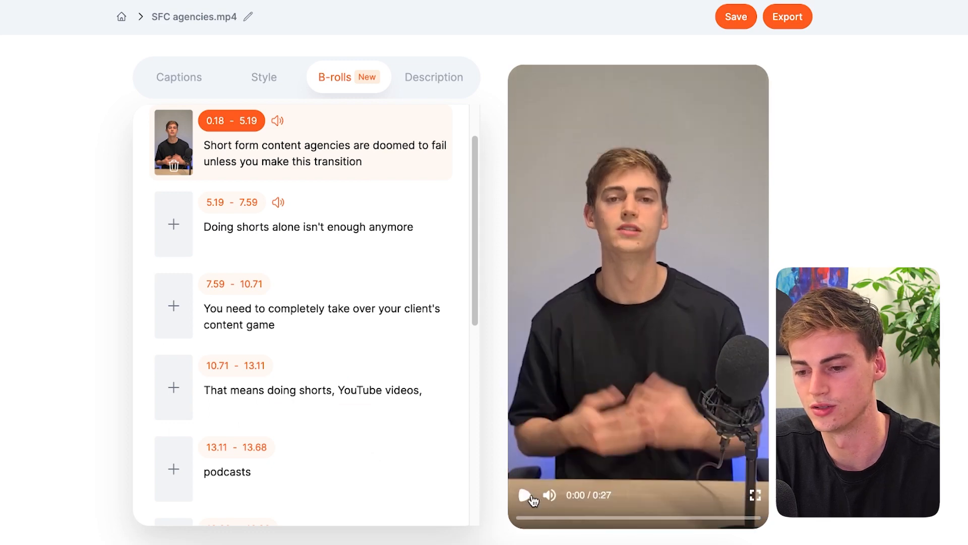
Apply Progressive zoom to the opening clip and play it back to check
click(173, 142)
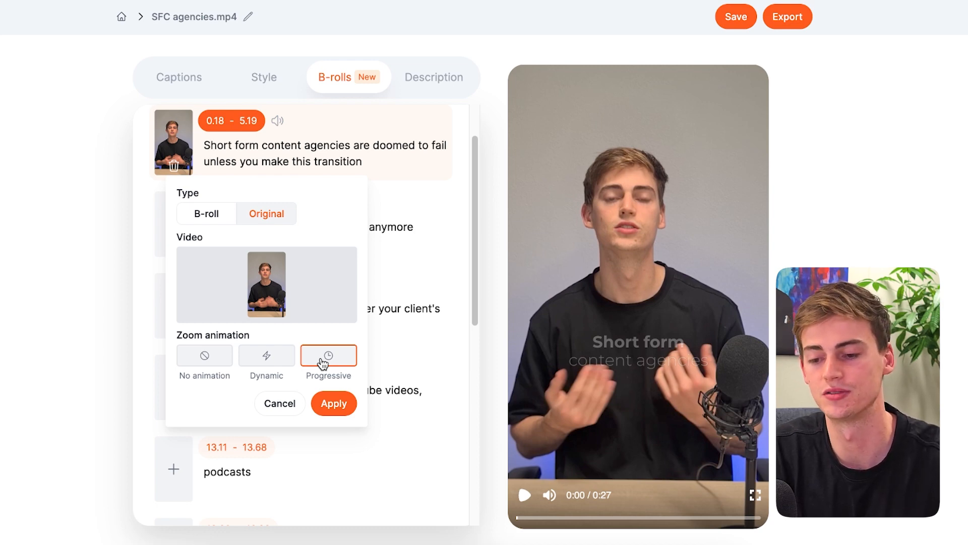
click(279, 404)
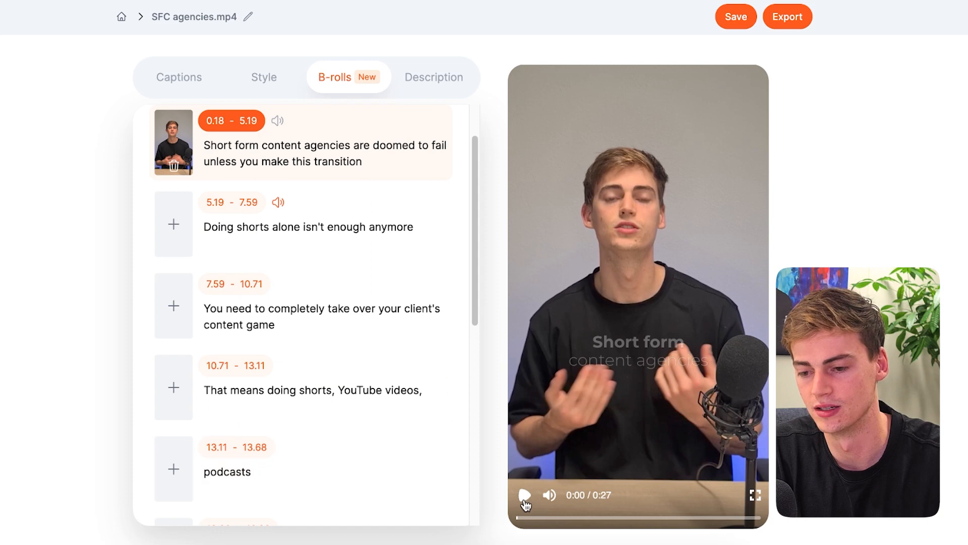
click(525, 495)
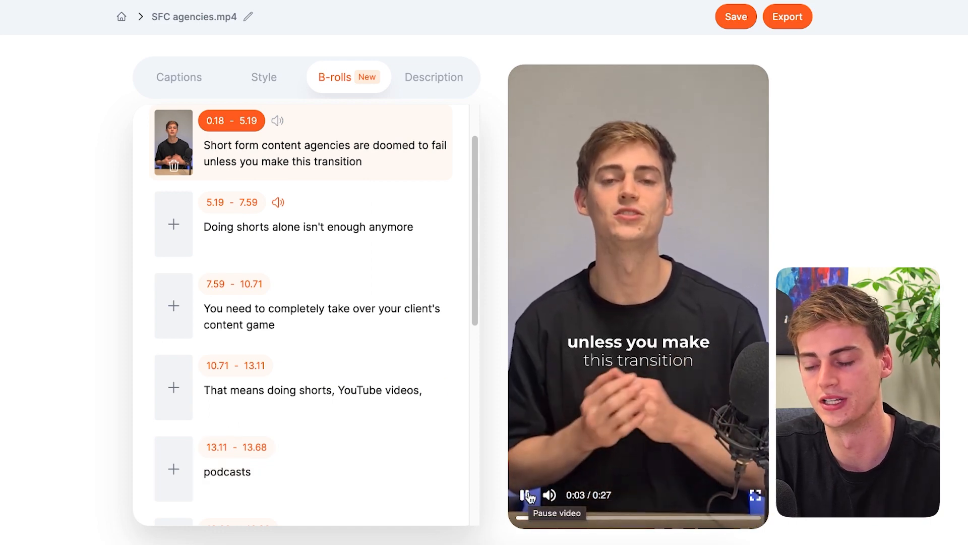
click(524, 494)
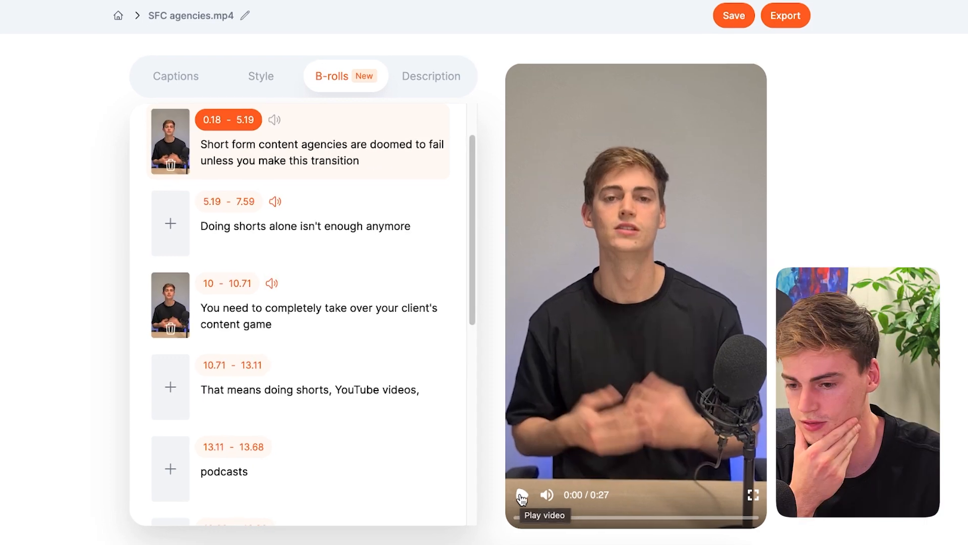
click(522, 495)
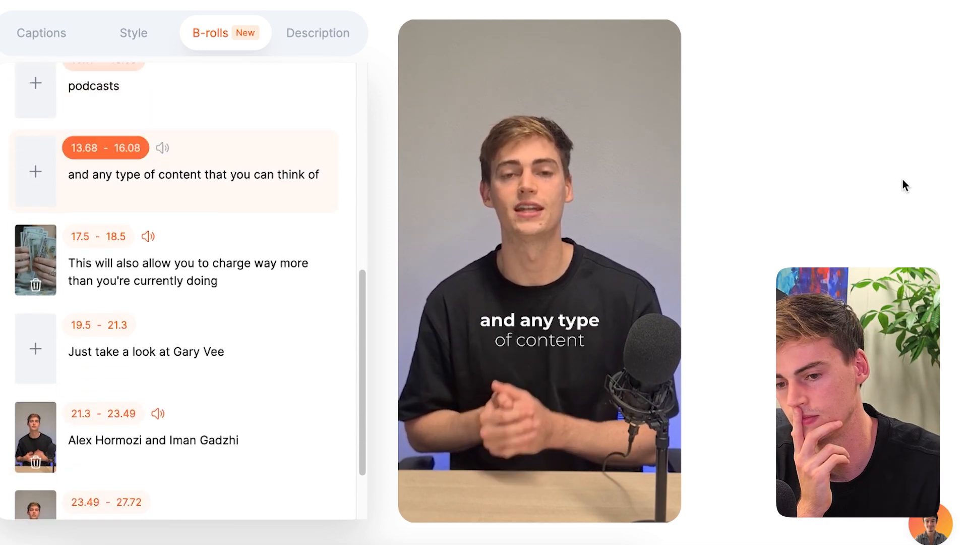
scroll(down, 3)
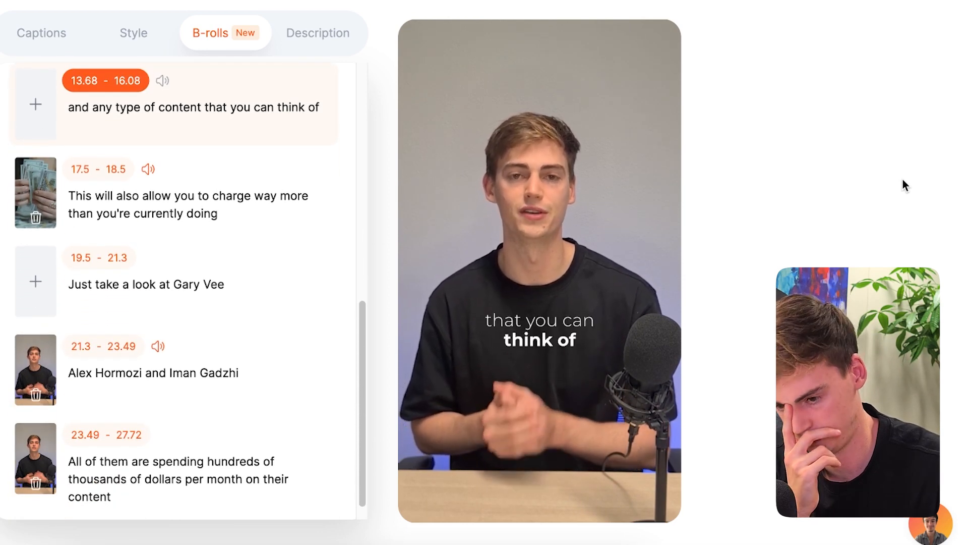